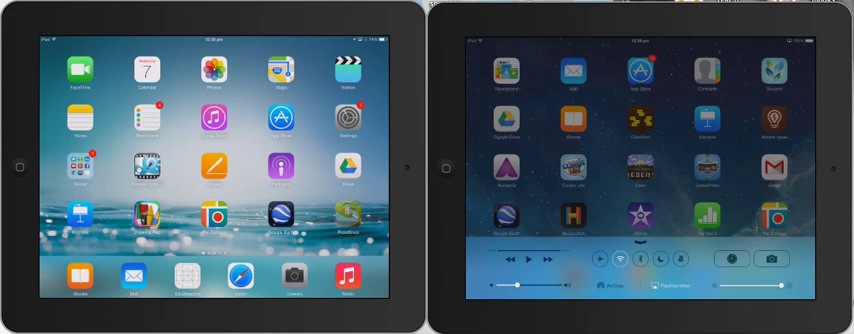
Set this iPad's AirDrop visibility to Everyone so the teacher's iPad can find it
click(620, 288)
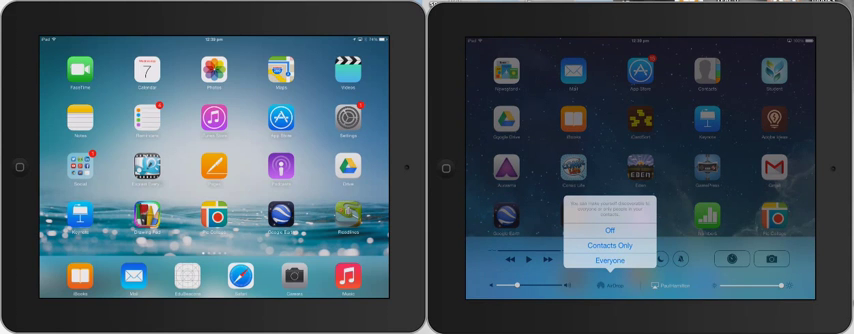
click(616, 258)
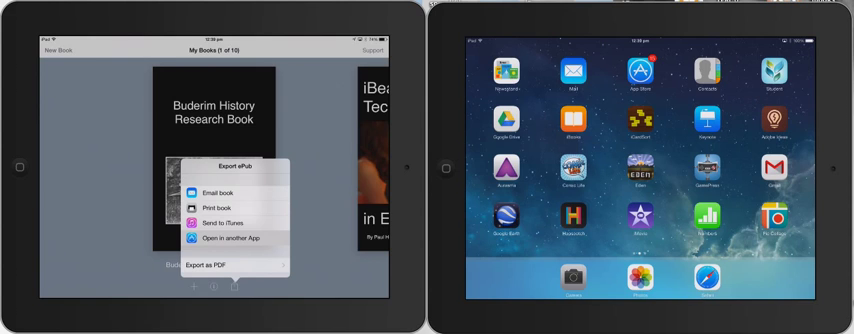
Choose the Open In export option for the Buderim History Research Book
click(234, 238)
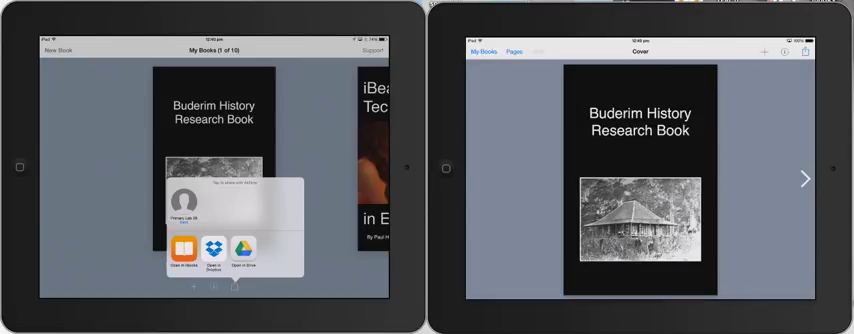
Turn from the cover to the Pioneer Cottage and Lounge Room page spread
click(804, 178)
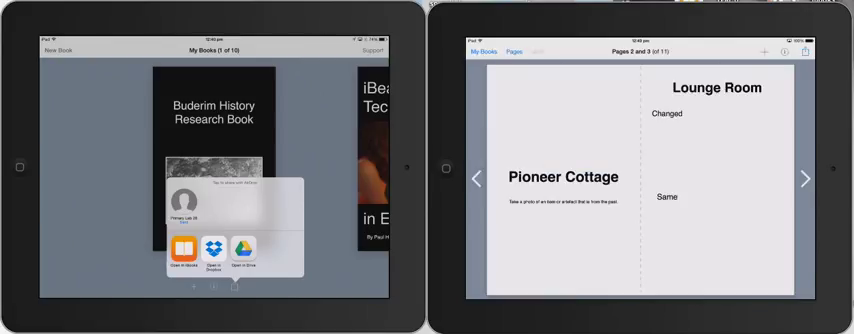